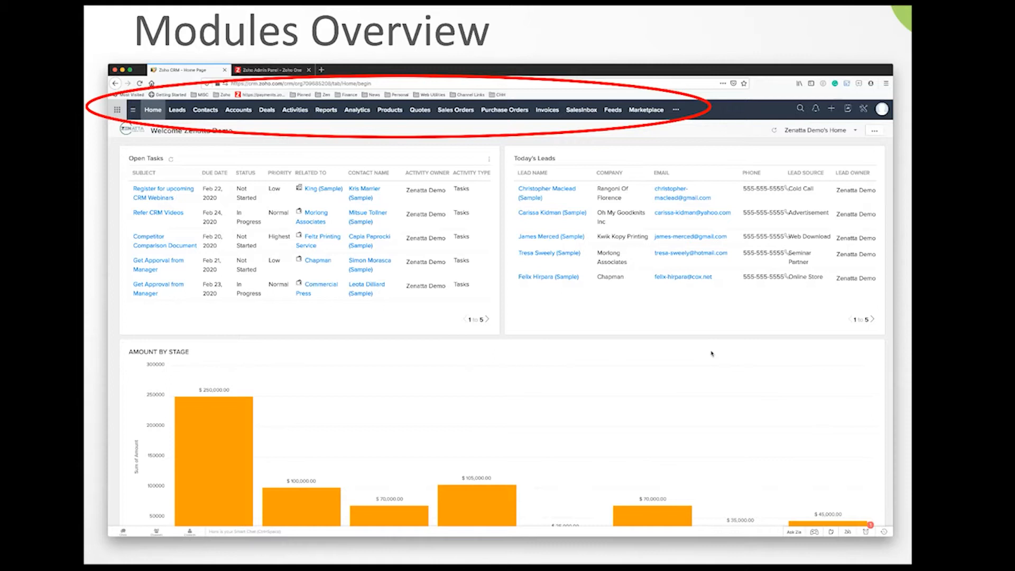
Show the Leads module with the ten sample leads as canvas cards.
left_click(176, 109)
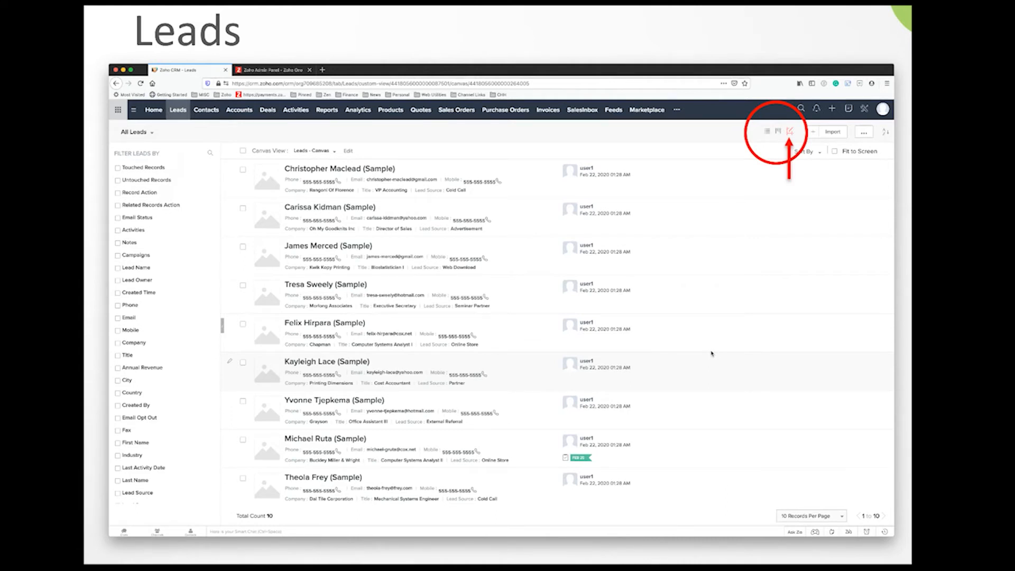
Show the Contacts list with ten sample contacts, their accounts, emails and phones.
left_click(206, 109)
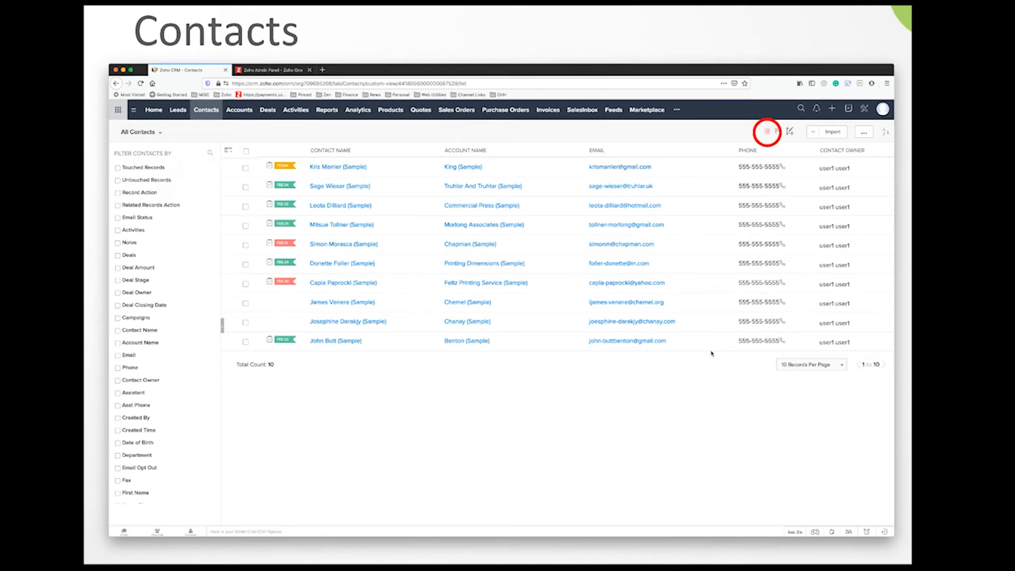
Show the Accounts list with ten sample companies, phones, websites and owners.
left_click(239, 109)
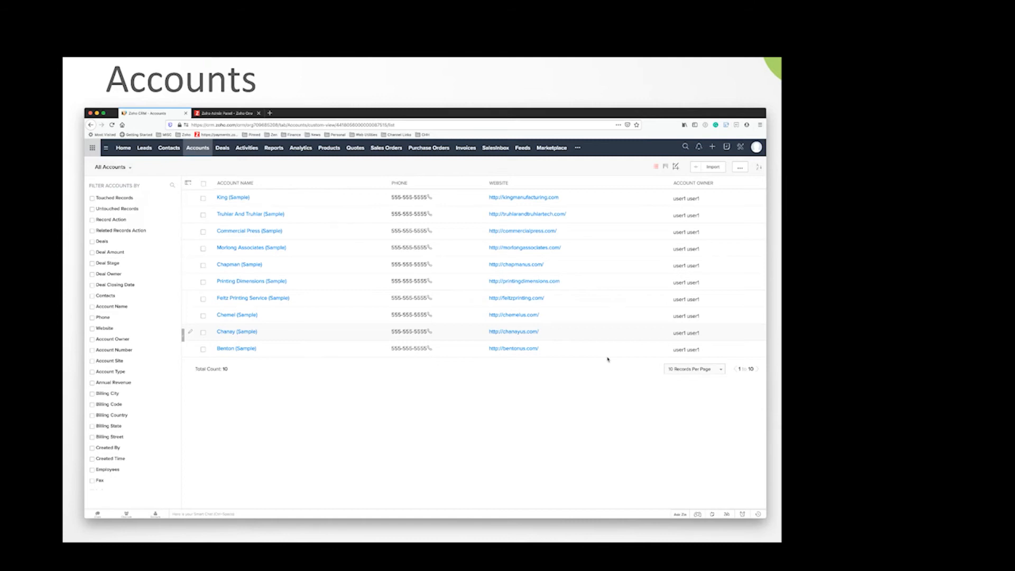
Review the Deals kanban by stage, then show Activities listing 22 calls, events and tasks.
left_click(222, 148)
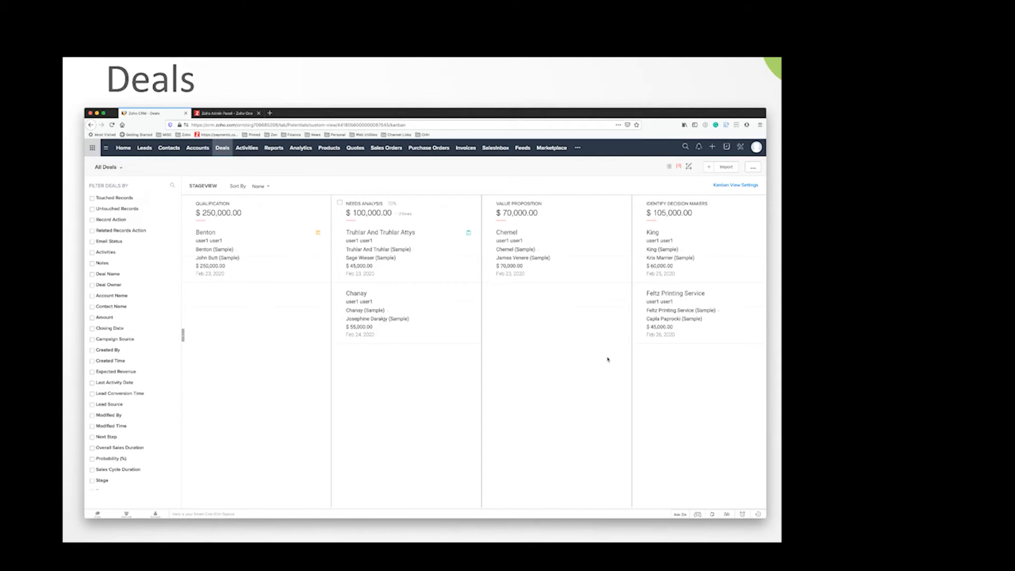
left_click(676, 167)
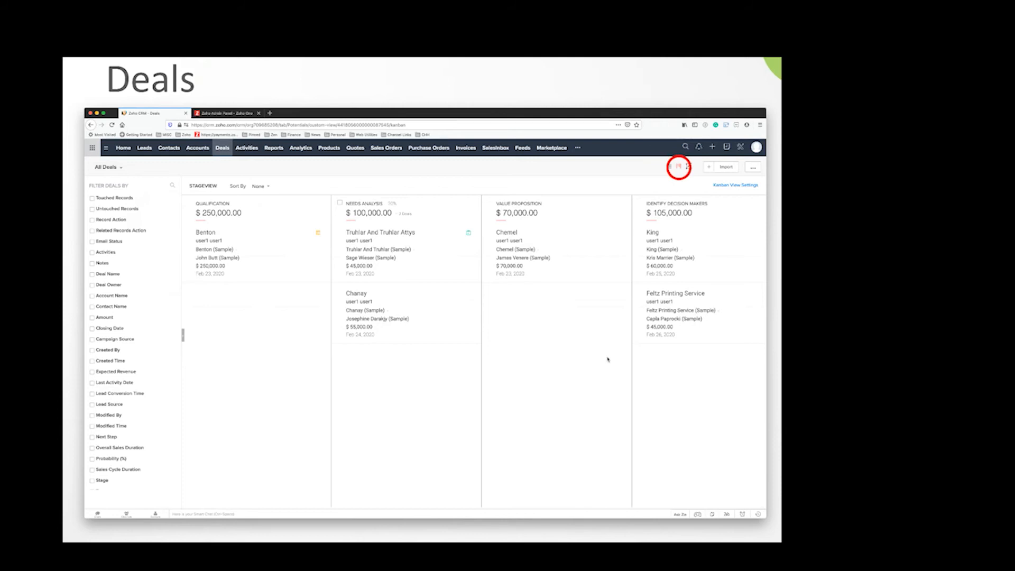
mouse_move(601, 363)
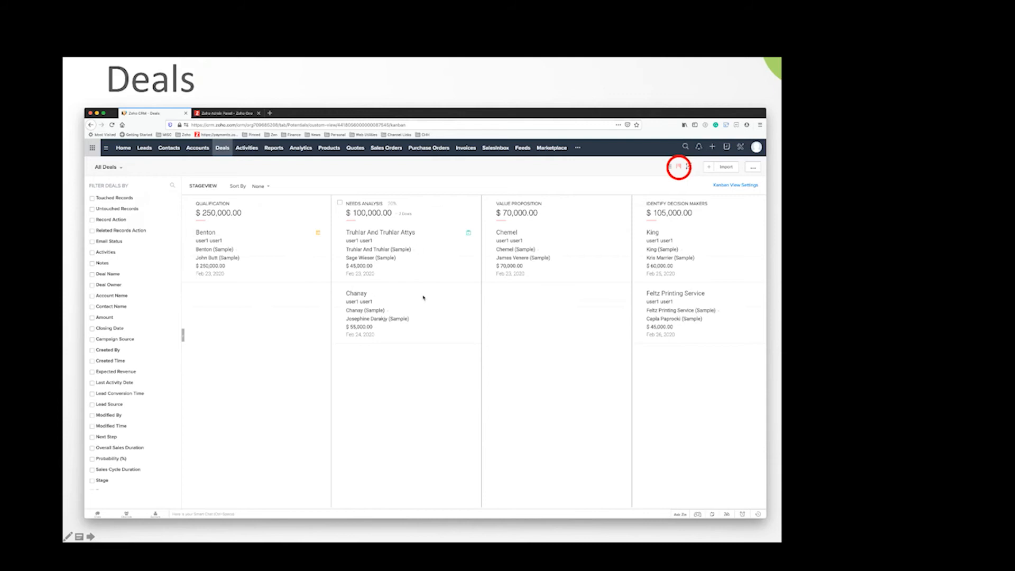
mouse_move(673, 292)
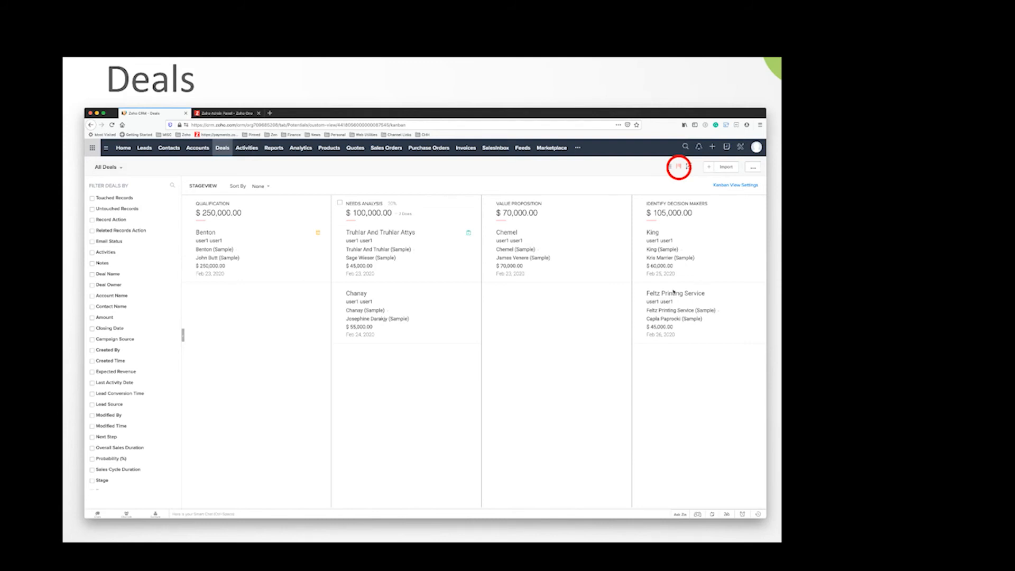
left_click(246, 147)
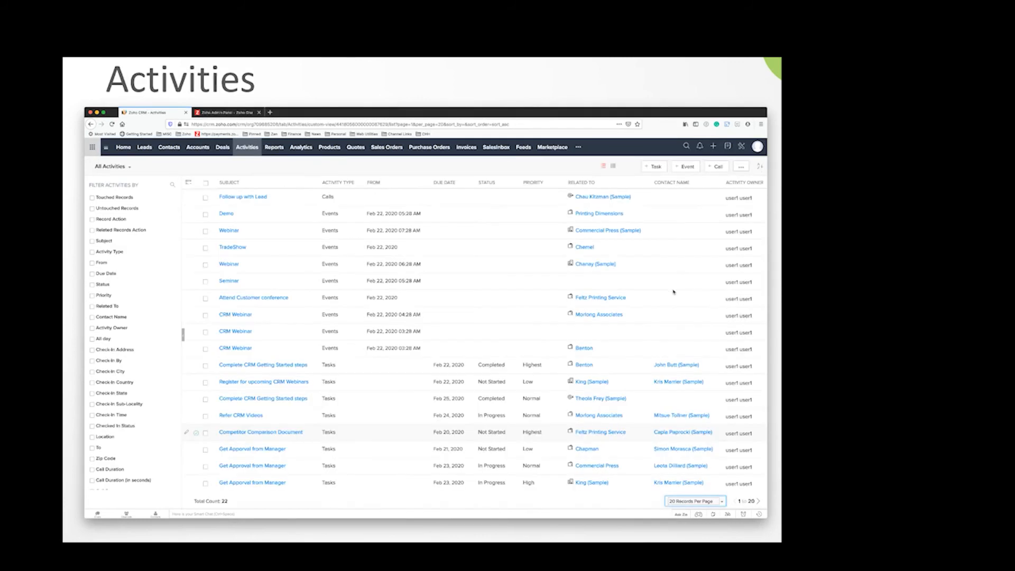